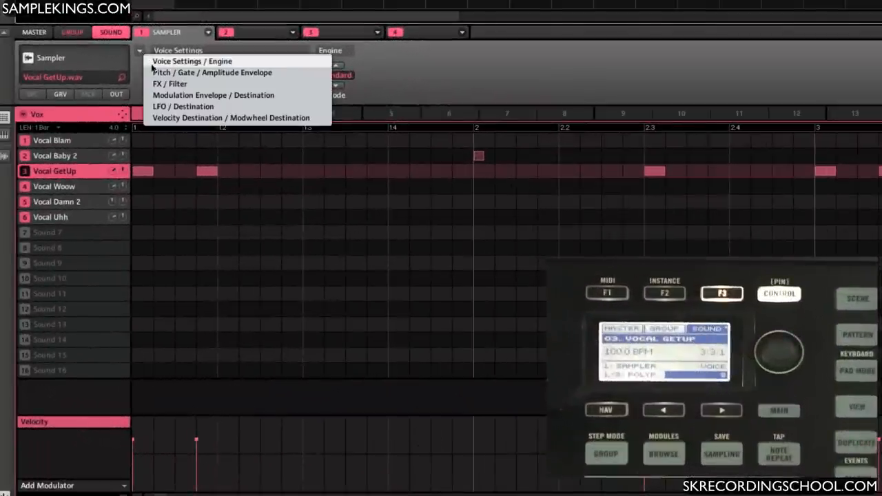
Step: Show the Vocal GetUp sample's Pitch/Gate and Amplitude Envelope page, tuning left at 0.00
{"action": "left_click", "coordinate": [212, 71]}
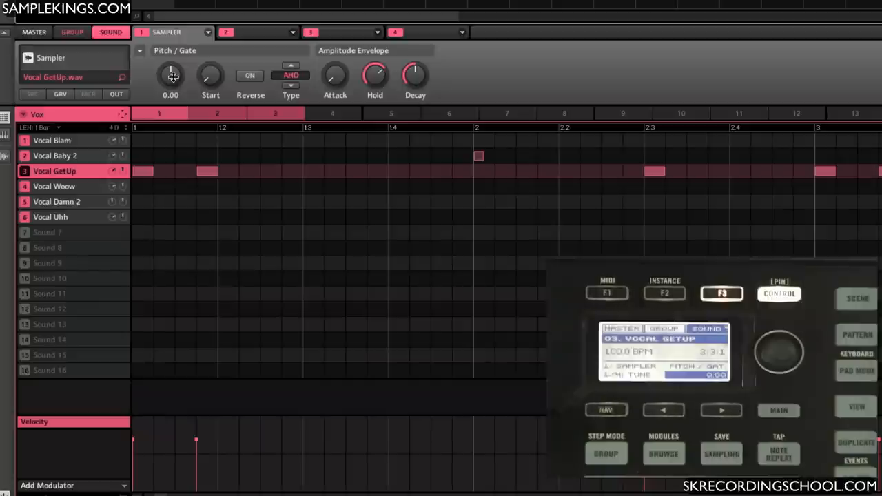
{"action": "left_click_drag", "start_coordinate": [171, 74], "coordinate": [172, 89]}
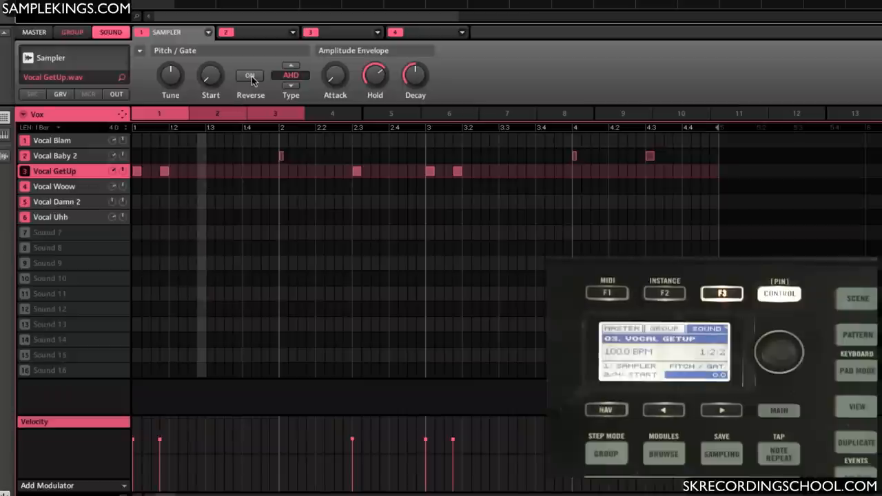
Step: Enable Reverse so the Vocal GetUp sample plays back reversed
{"action": "left_click", "coordinate": [250, 74]}
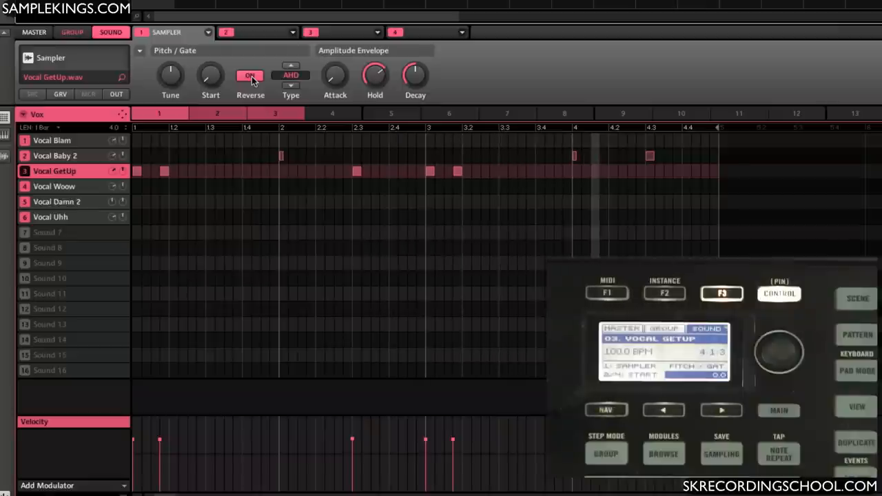
{"action": "left_click", "coordinate": [251, 75]}
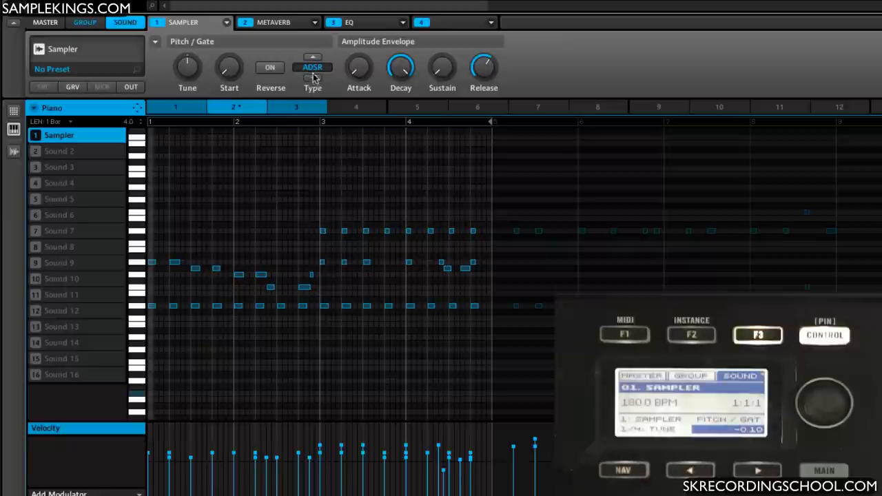
{"action": "mouse_move", "coordinate": [358, 82]}
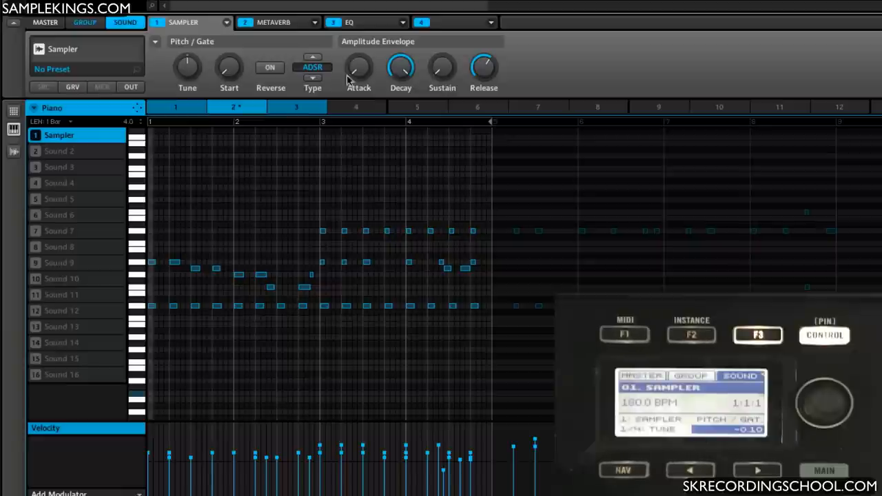
Step: Cycle the piano envelope Type through ADSR and AHD to One-shot
{"action": "left_click", "coordinate": [311, 66]}
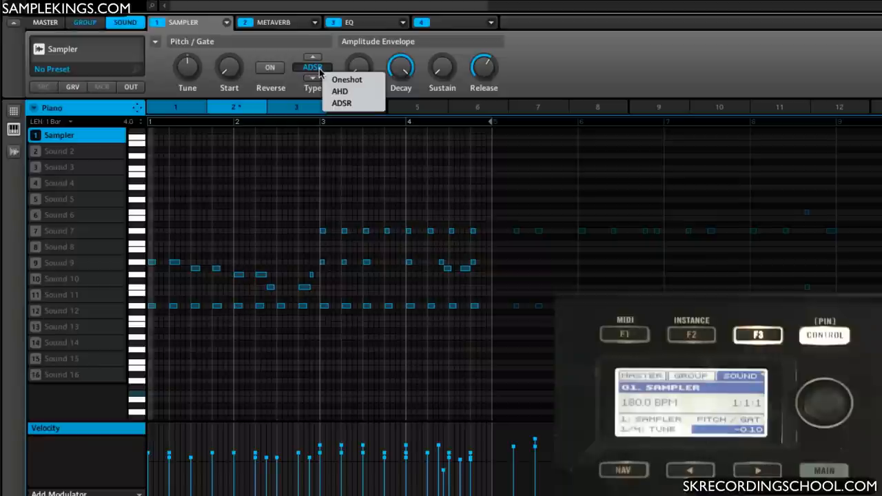
{"action": "mouse_move", "coordinate": [294, 58]}
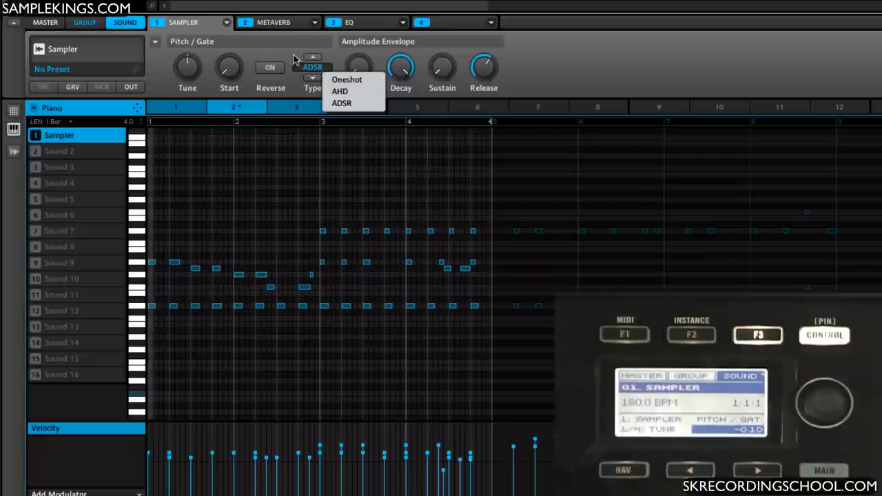
{"action": "left_click", "coordinate": [340, 102]}
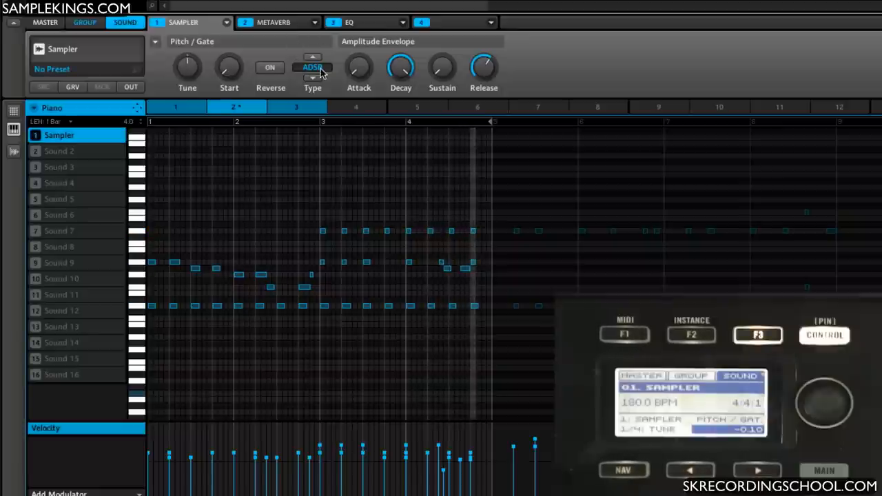
{"action": "left_click", "coordinate": [312, 66]}
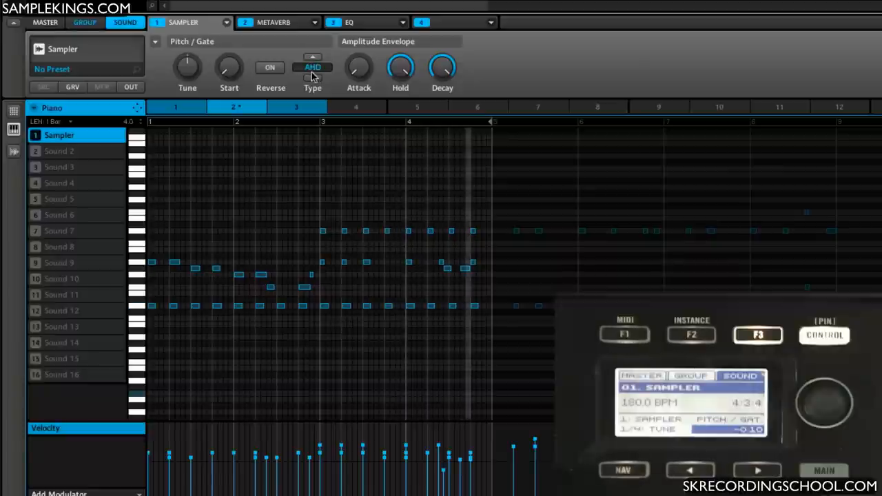
{"action": "left_click", "coordinate": [312, 66]}
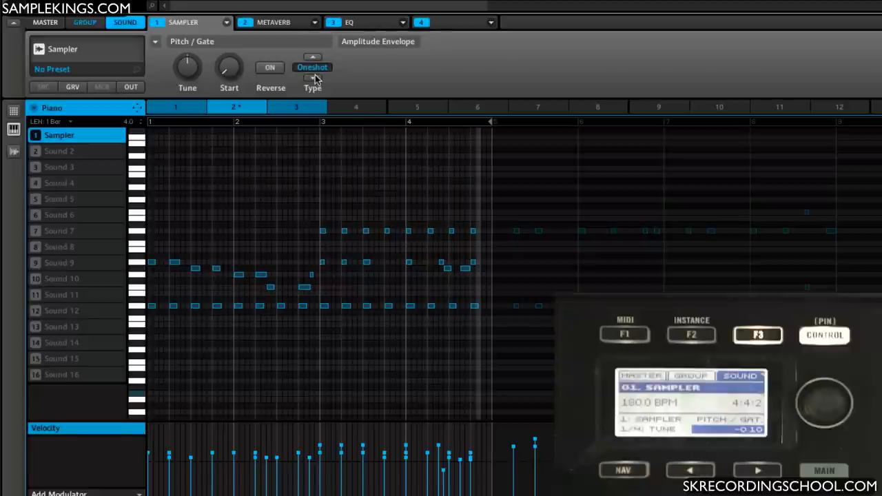
Step: Cycle the piano envelope Type through ADSR and land on AHD
{"action": "left_click", "coordinate": [312, 58]}
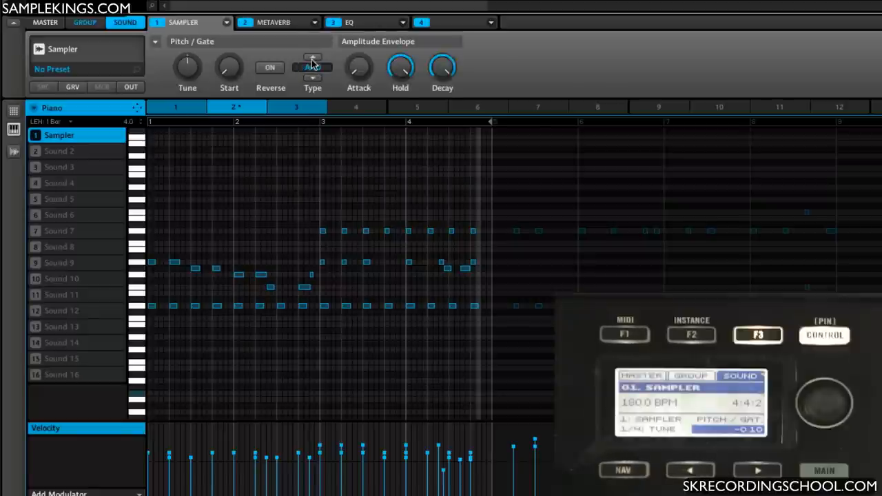
{"action": "left_click", "coordinate": [311, 66]}
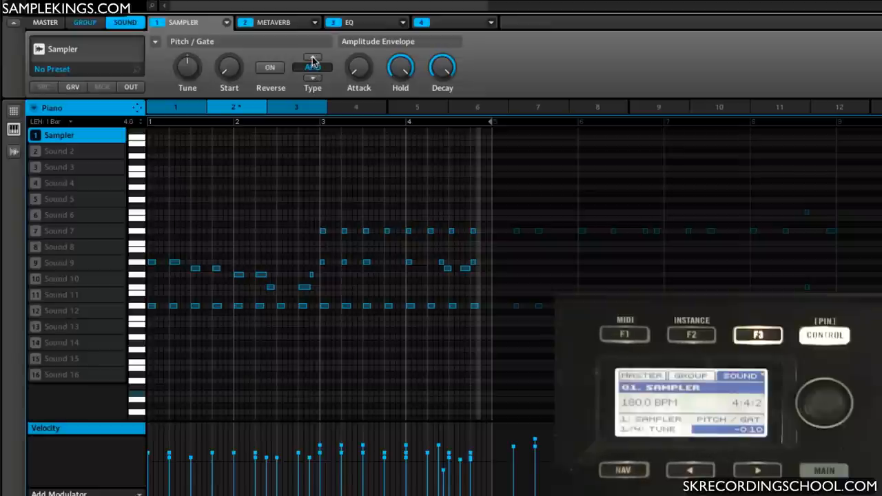
{"action": "left_click", "coordinate": [312, 58]}
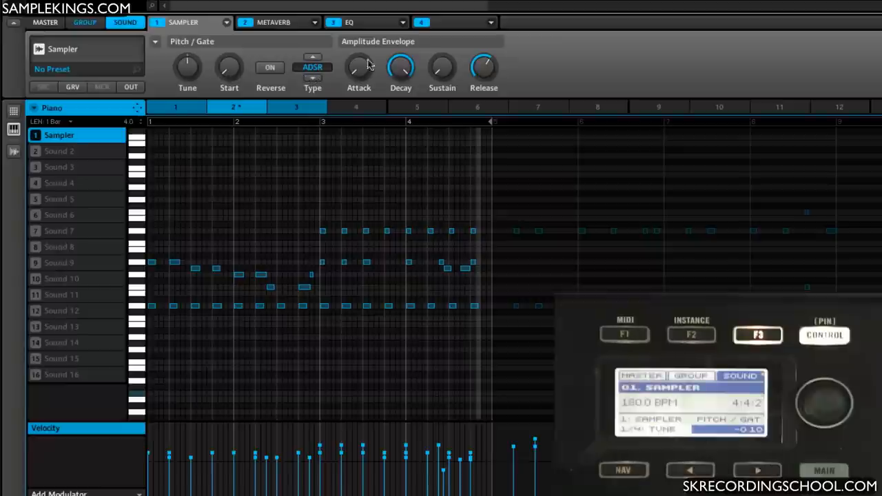
{"action": "left_click", "coordinate": [312, 66]}
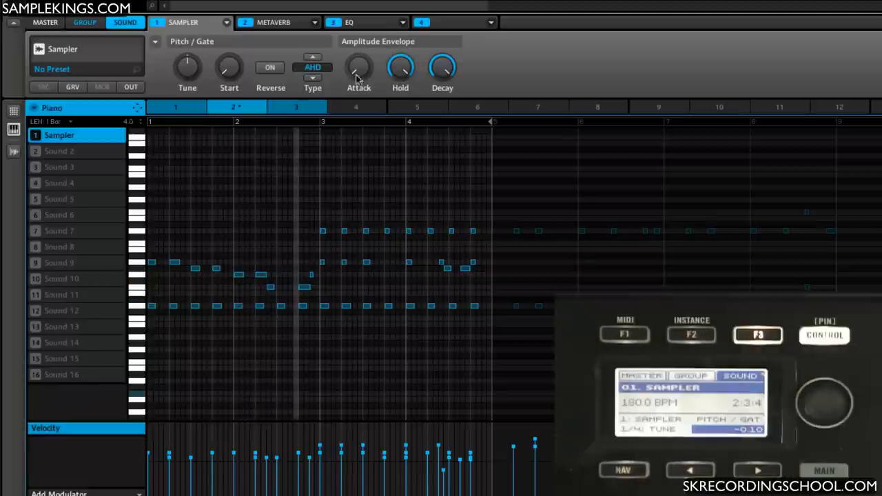
Step: Set the piano envelope to ADSR with sustain about 54% and release about 84%
{"action": "left_click", "coordinate": [311, 67]}
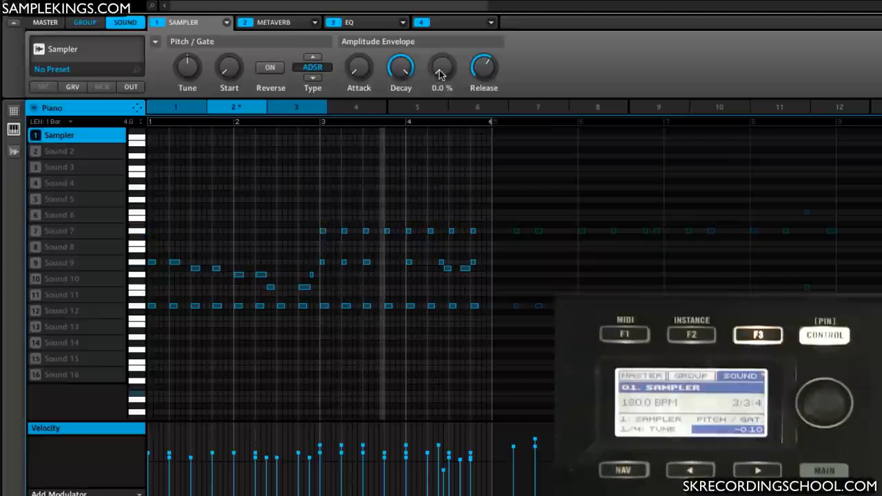
{"action": "left_click_drag", "start_coordinate": [441, 66], "coordinate": [441, 53]}
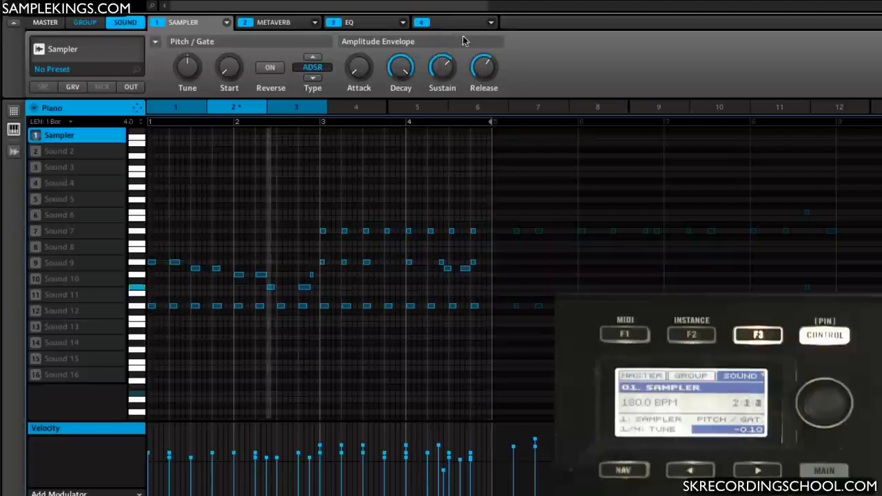
{"action": "left_click_drag", "start_coordinate": [484, 66], "coordinate": [477, 55]}
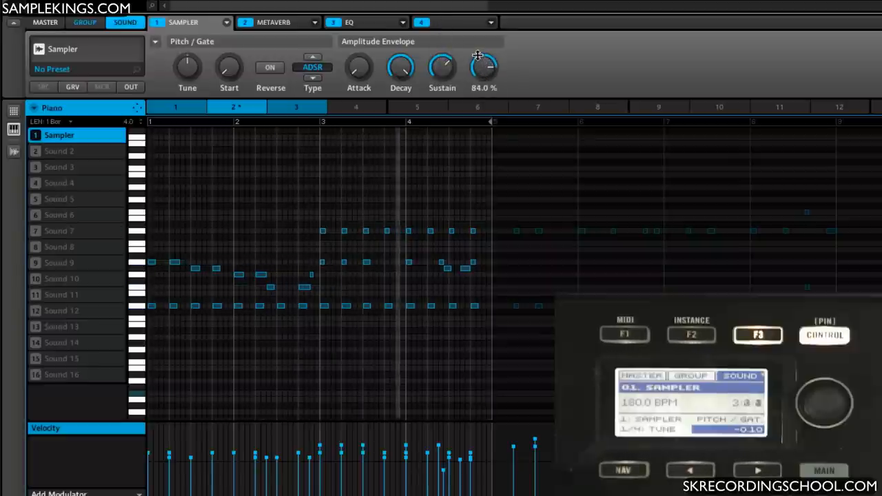
{"action": "left_click_drag", "start_coordinate": [484, 66], "coordinate": [484, 55]}
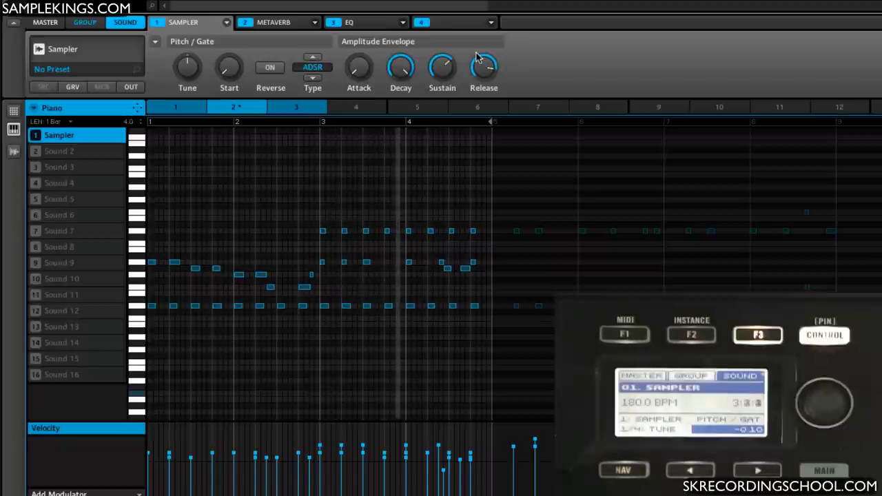
{"action": "left_click_drag", "start_coordinate": [484, 67], "coordinate": [484, 55]}
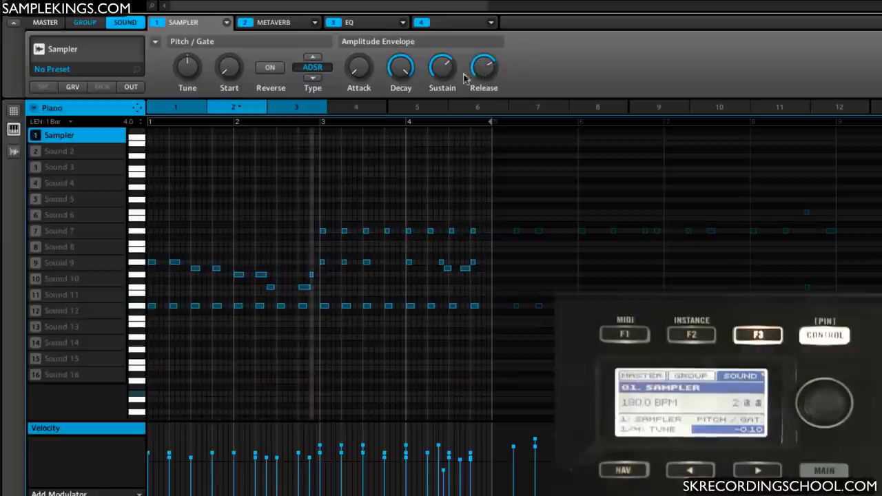
{"action": "left_click_drag", "start_coordinate": [441, 66], "coordinate": [441, 66]}
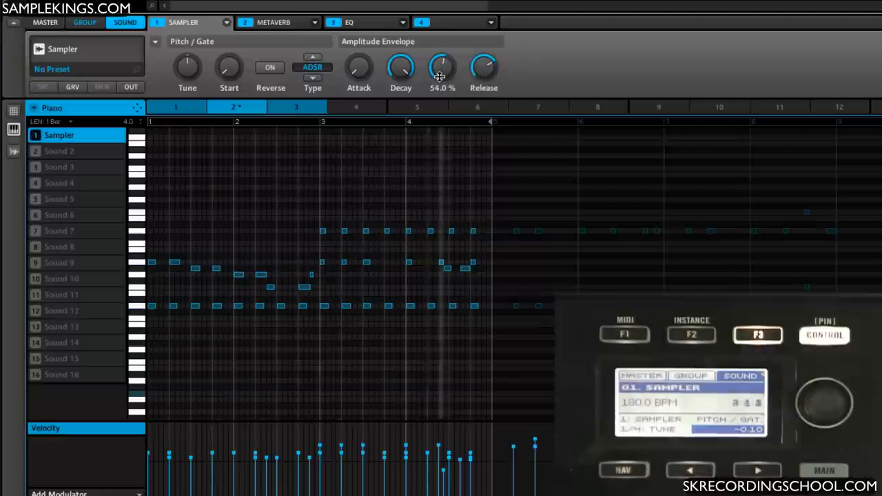